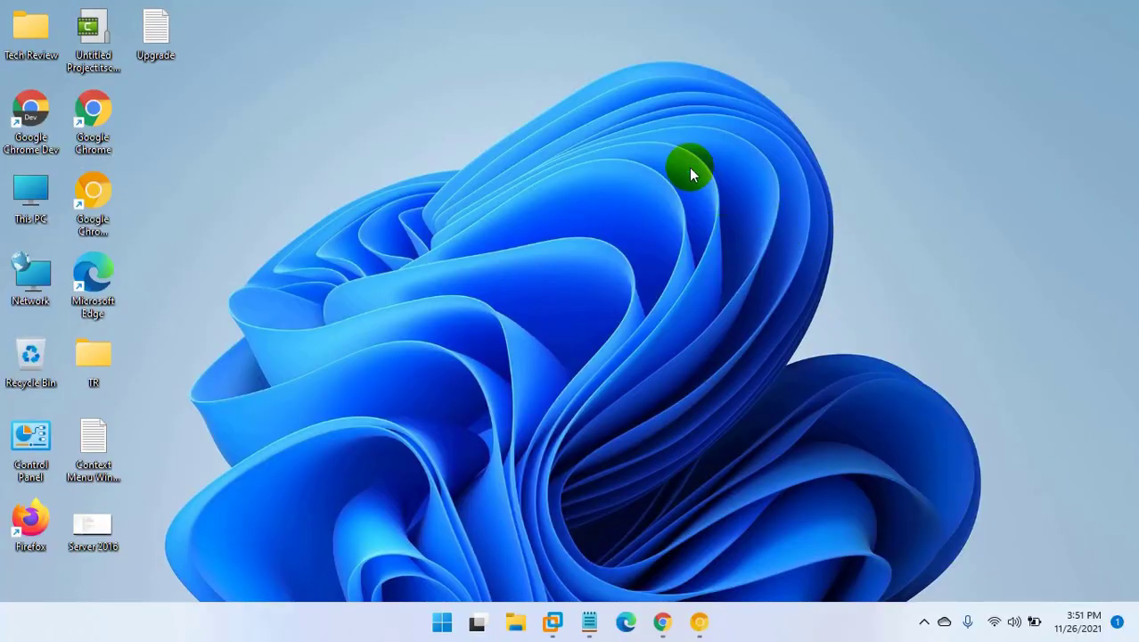
Refresh the desktop twice, then launch Windows Terminal (Admin) from the Win+X menu.
{"action": "right_click", "coordinate": [691, 169]}
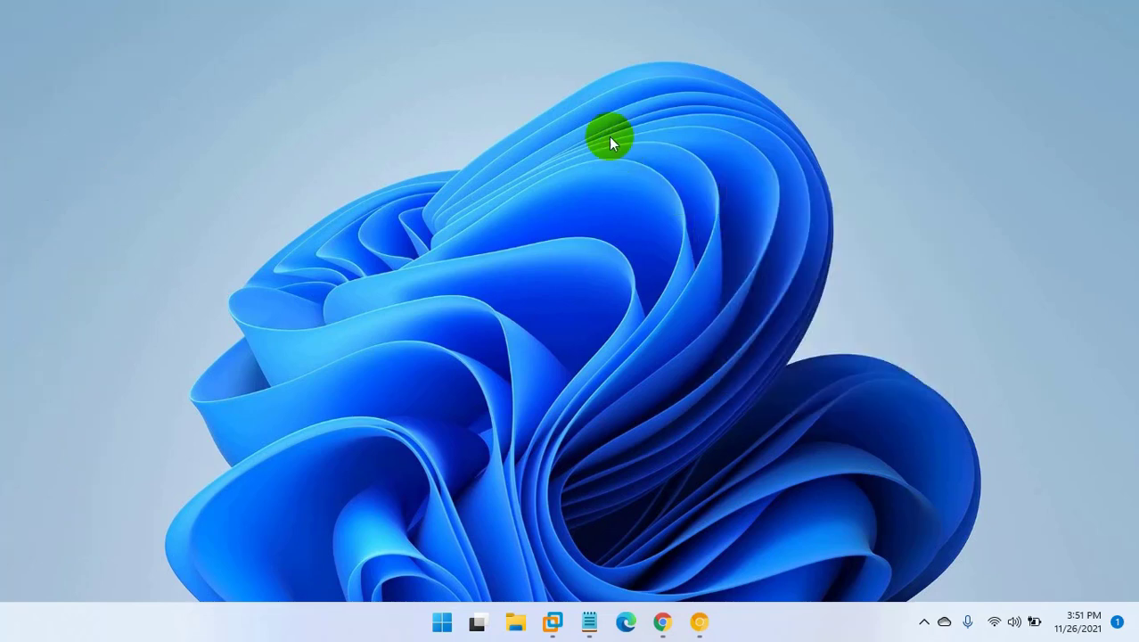
{"action": "right_click", "coordinate": [610, 141]}
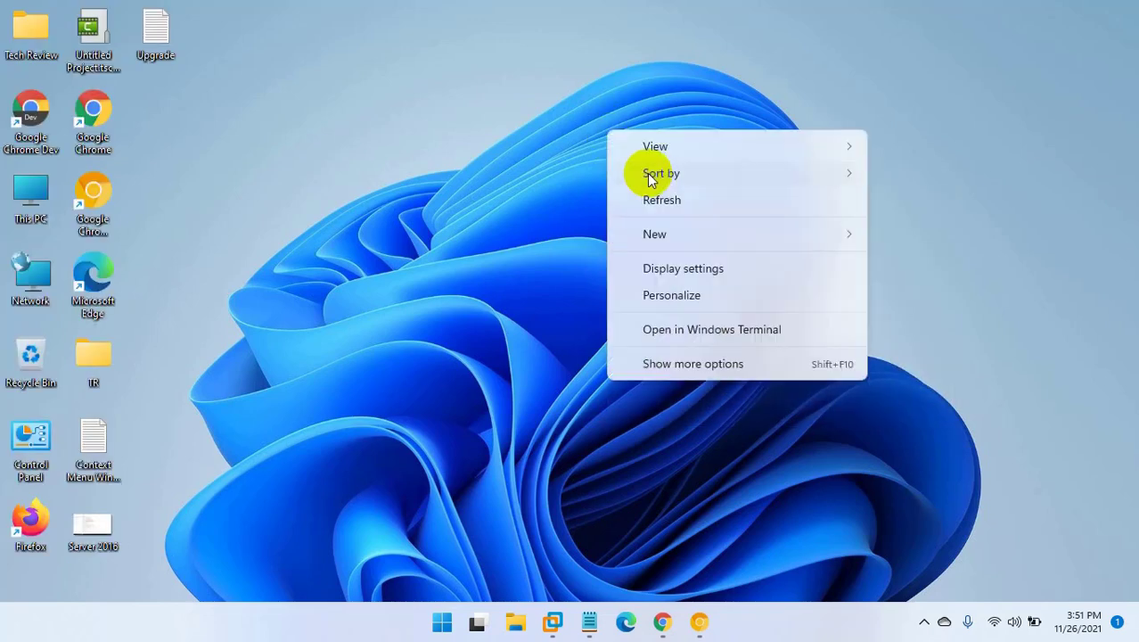
{"action": "mouse_move", "coordinate": [670, 200]}
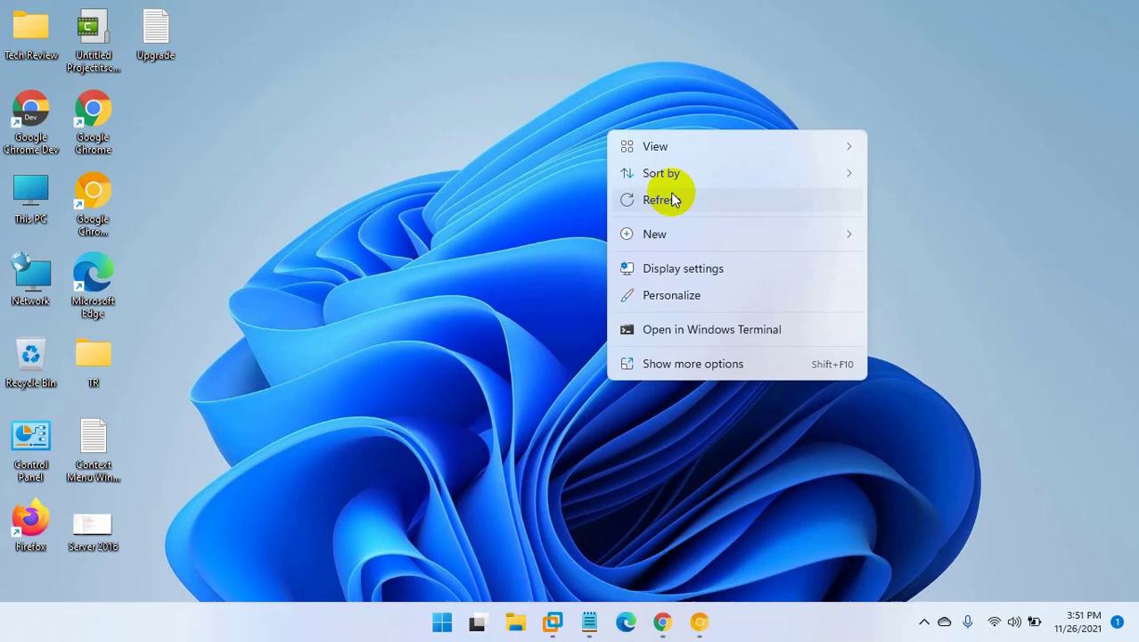
{"action": "left_click", "coordinate": [661, 200]}
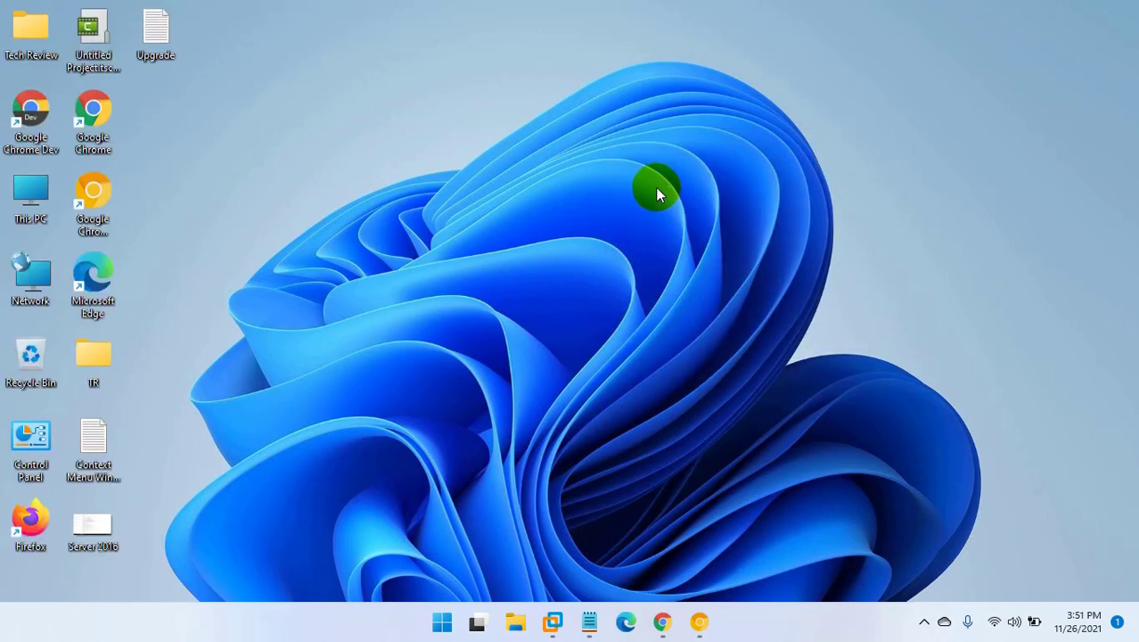
{"action": "mouse_move", "coordinate": [659, 174]}
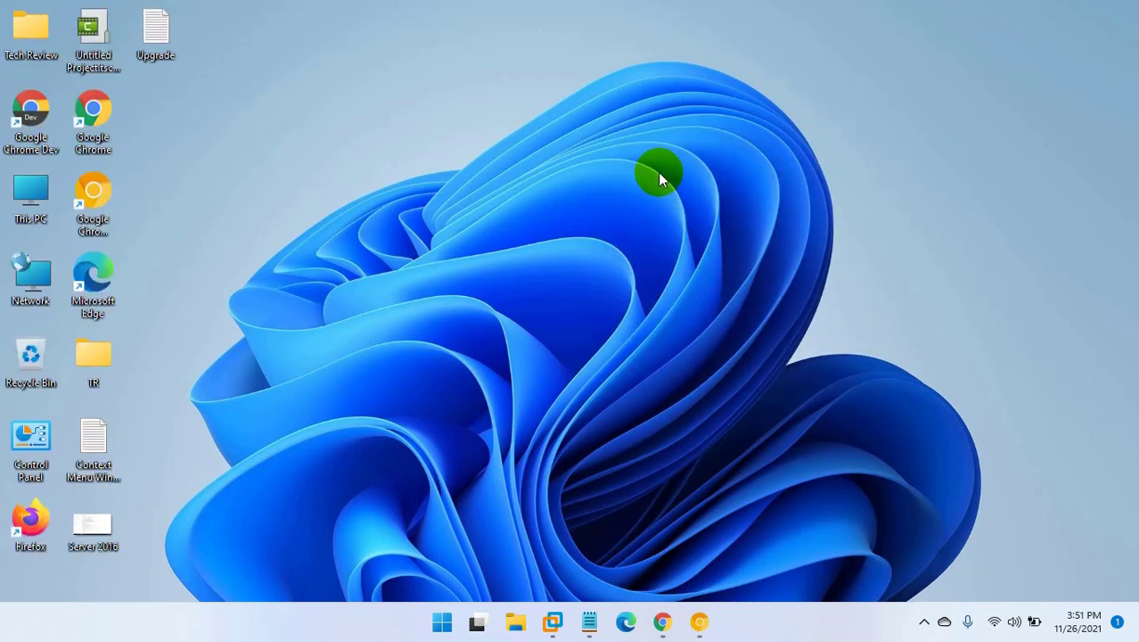
{"action": "mouse_move", "coordinate": [679, 174]}
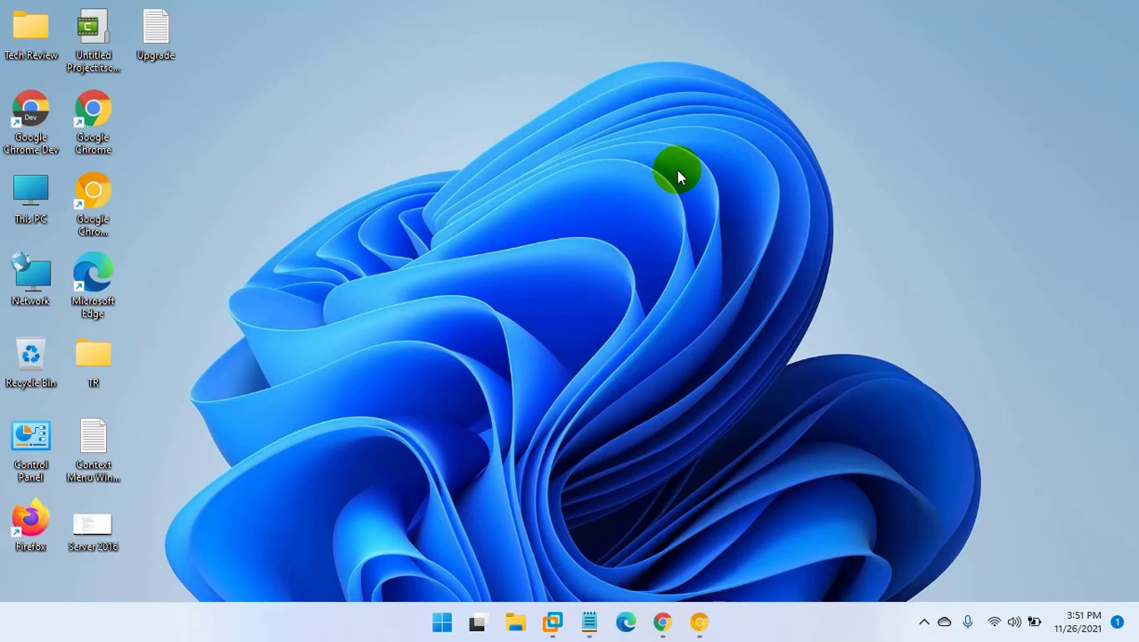
{"action": "right_click", "coordinate": [680, 174]}
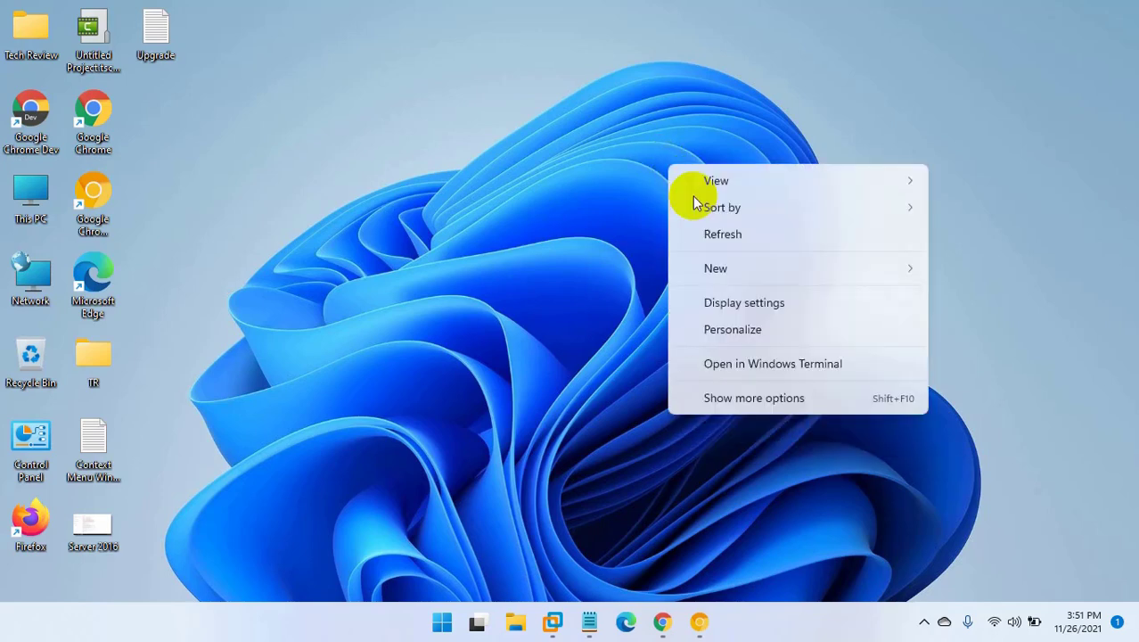
{"action": "mouse_move", "coordinate": [704, 234]}
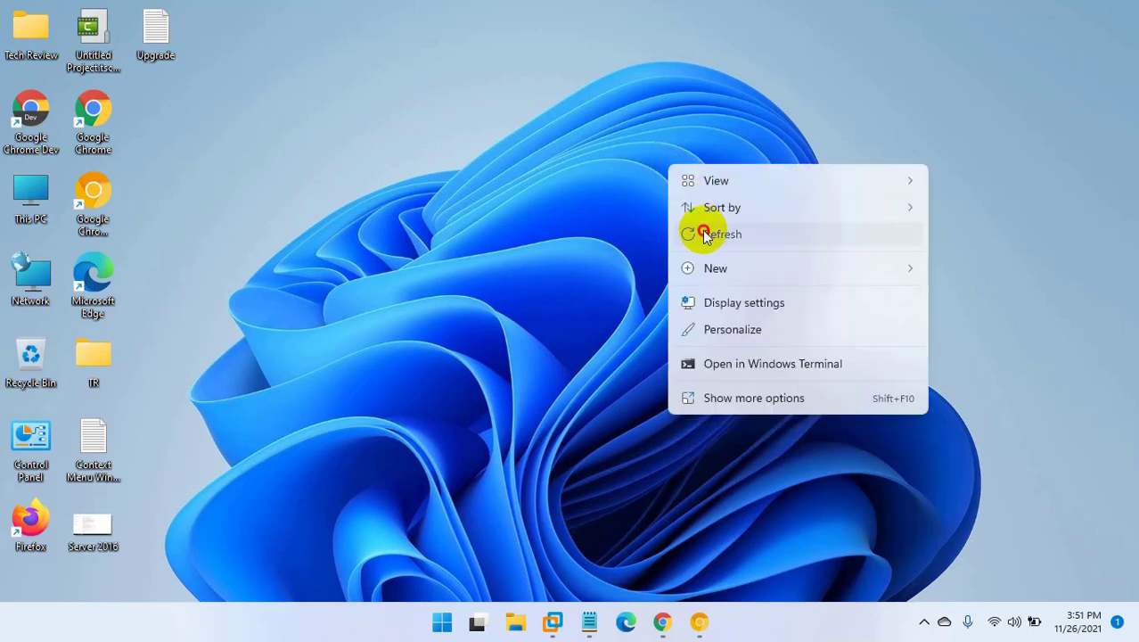
{"action": "left_click", "coordinate": [722, 233]}
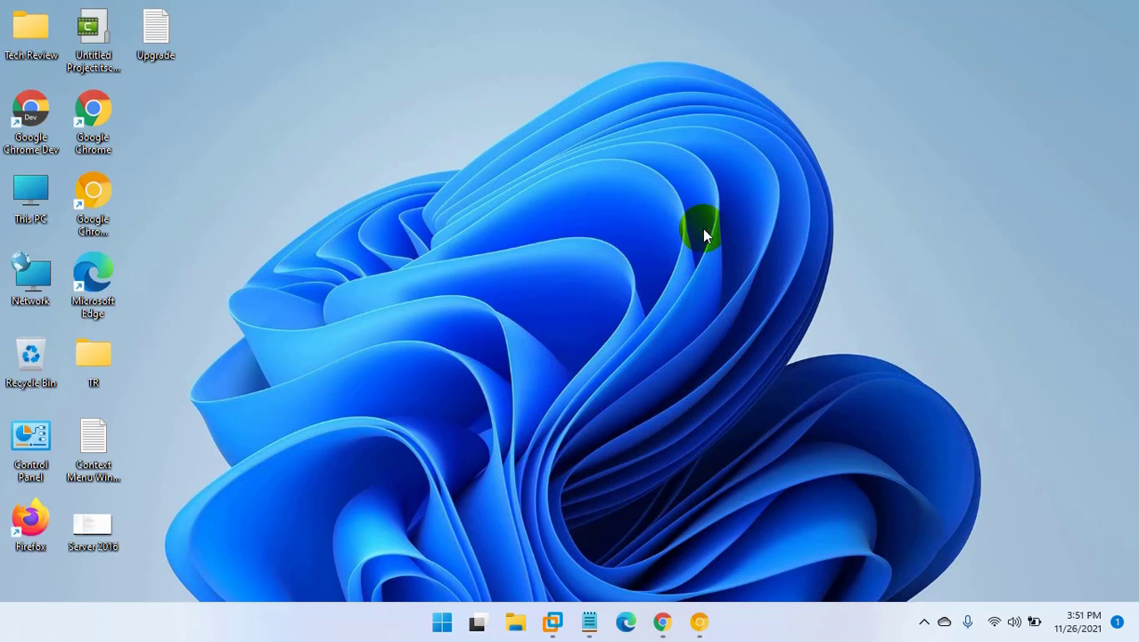
{"action": "mouse_move", "coordinate": [497, 450]}
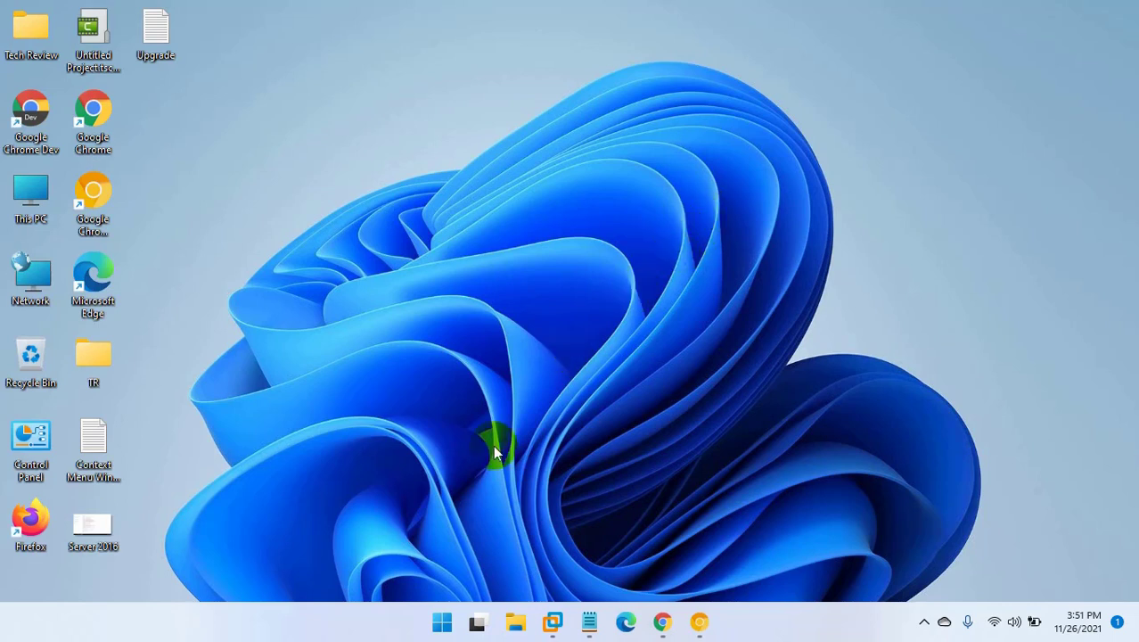
{"action": "right_click", "coordinate": [443, 621]}
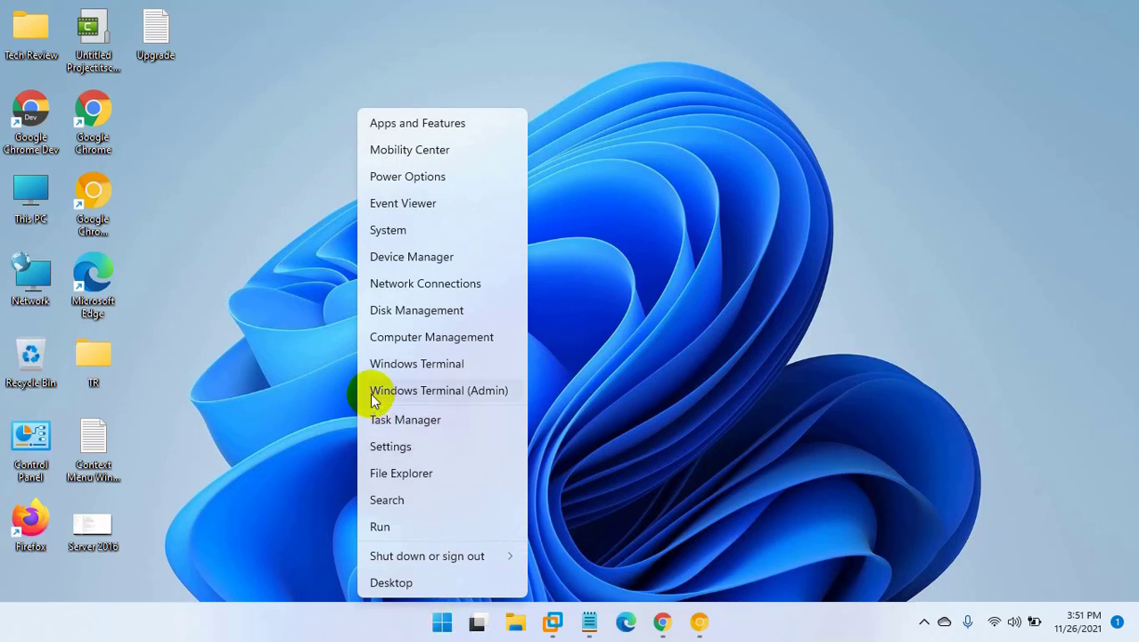
{"action": "mouse_move", "coordinate": [508, 395]}
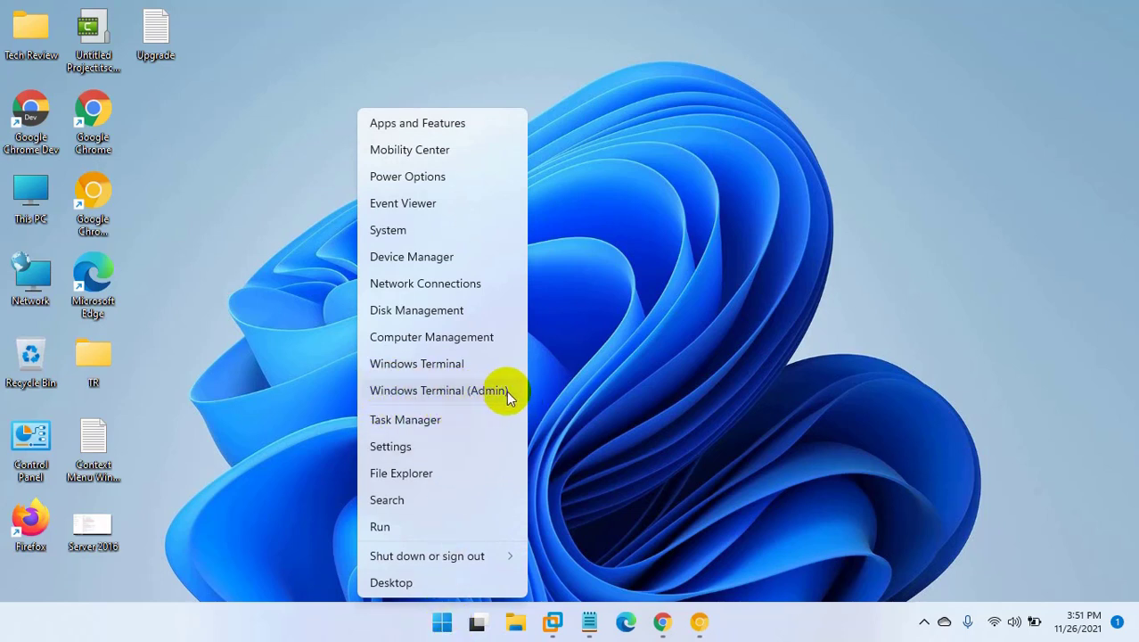
{"action": "left_click", "coordinate": [459, 400]}
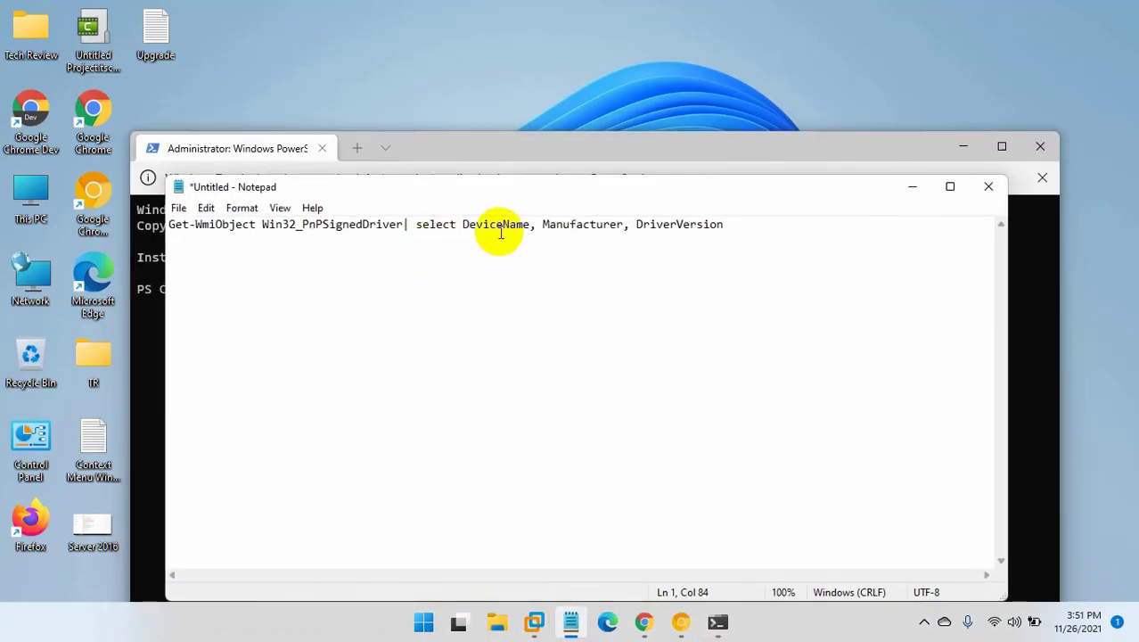
Bring up the editing menu on the Get-WmiObject command line in Notepad.
{"action": "right_click", "coordinate": [499, 224]}
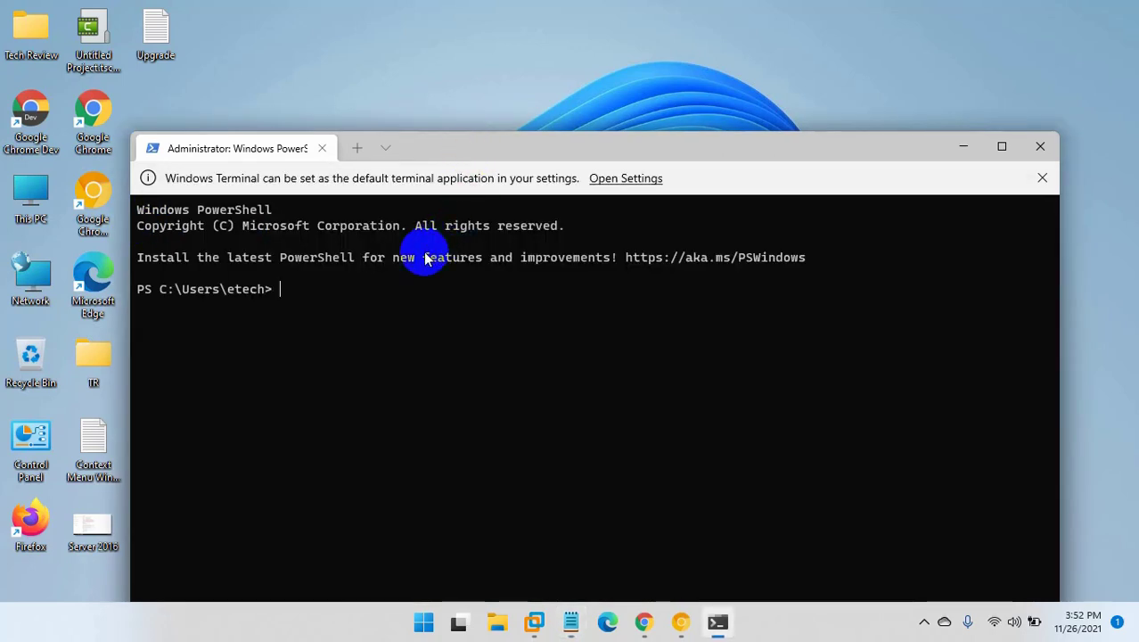
Run 'Get-WmiObject Win32_PnPSignedDriver| select DeviceName, Manufacturer, DriverVersion' and highlight the Realtek controller row.
{"action": "type", "text": "Get-WmiObject Win32_PnPSignedDriver| select DeviceName, Manufacturer, DriverVersion"}
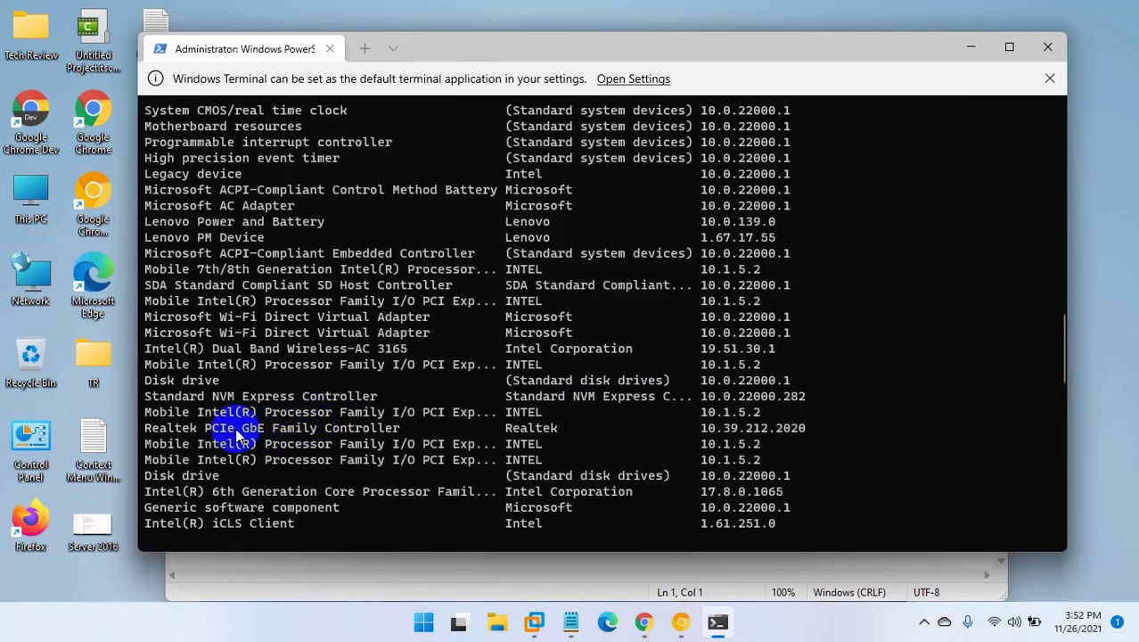
{"action": "left_click_drag", "start_coordinate": [237, 428], "coordinate": [802, 427]}
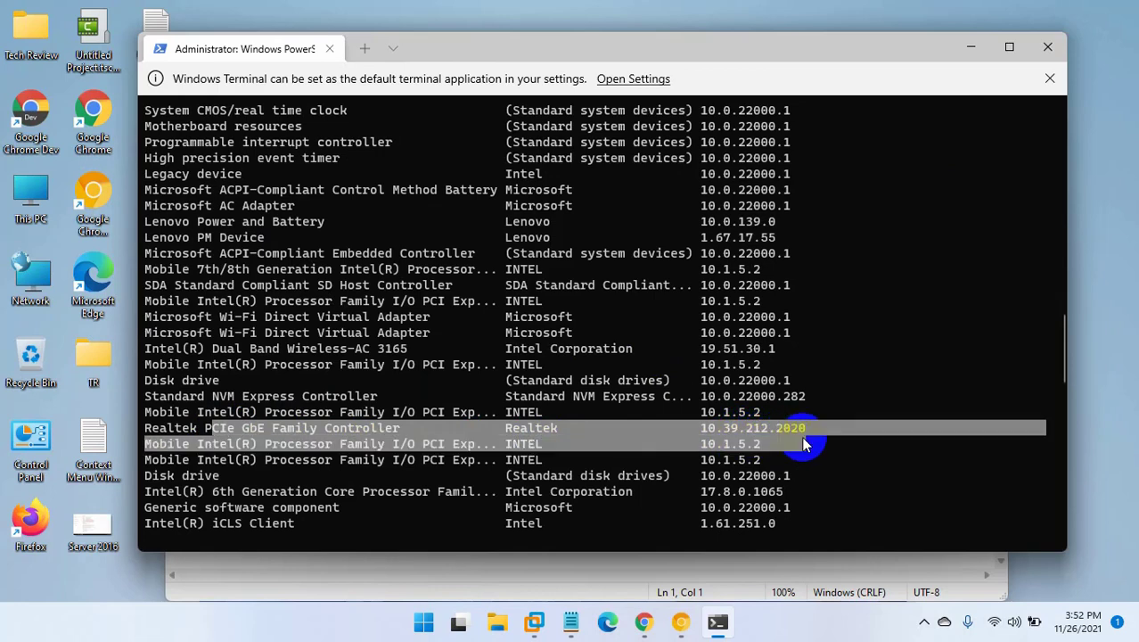